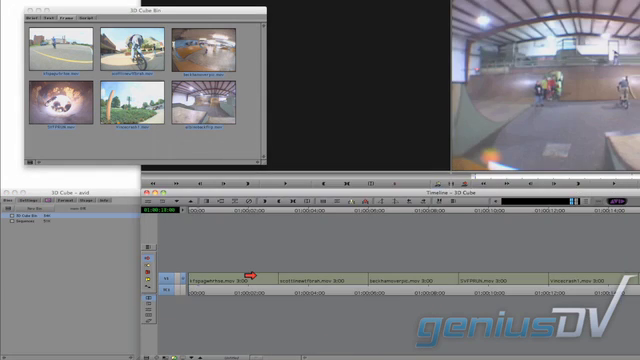
Add video tracks with Cmd+Y until V1–V6 exist and select the top track V6.
key("cmd+y")
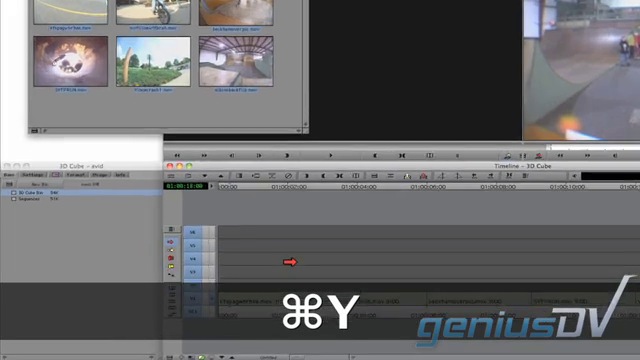
key("cmd+y")
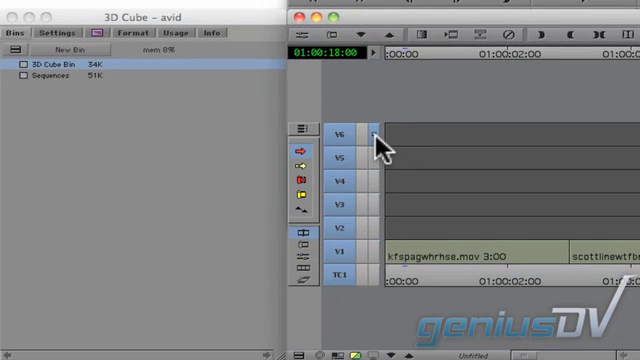
left_click(492, 292)
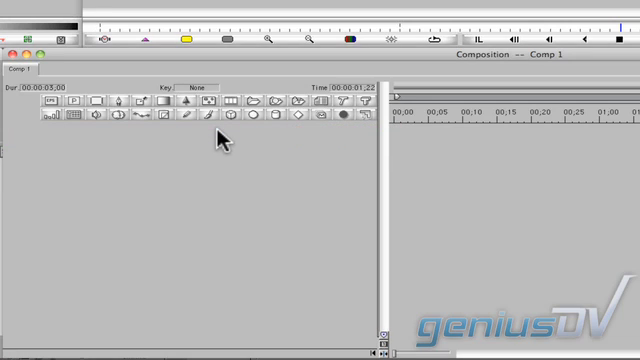
Add a new Video 1 layer to Comp 1 from the toolbar and select it.
left_click(232, 116)
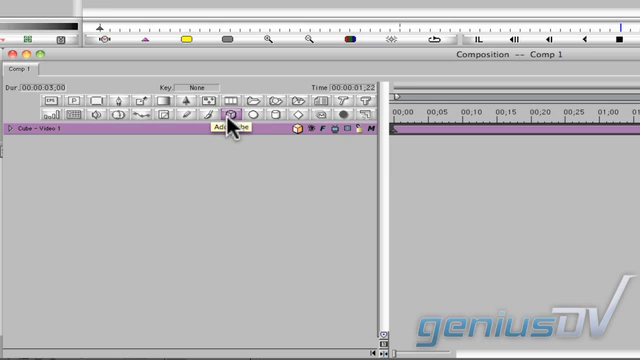
mouse_move(76, 150)
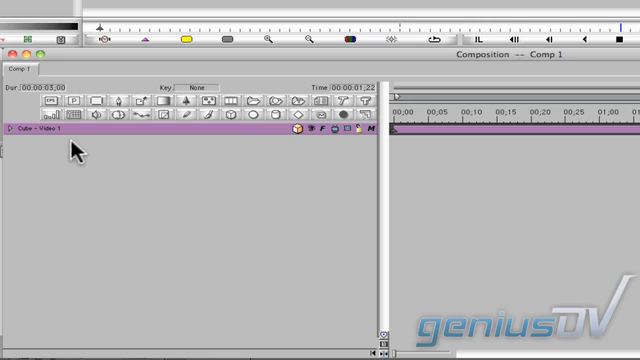
left_click(8, 132)
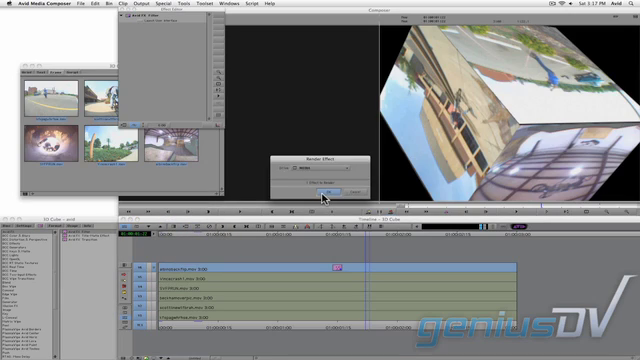
Render the Avid FX cube effect on the timeline so it plays back.
left_click(324, 192)
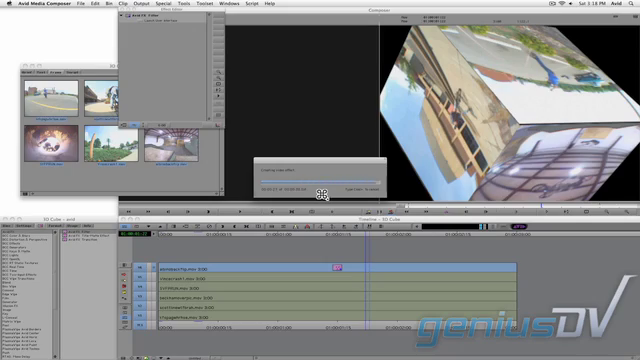